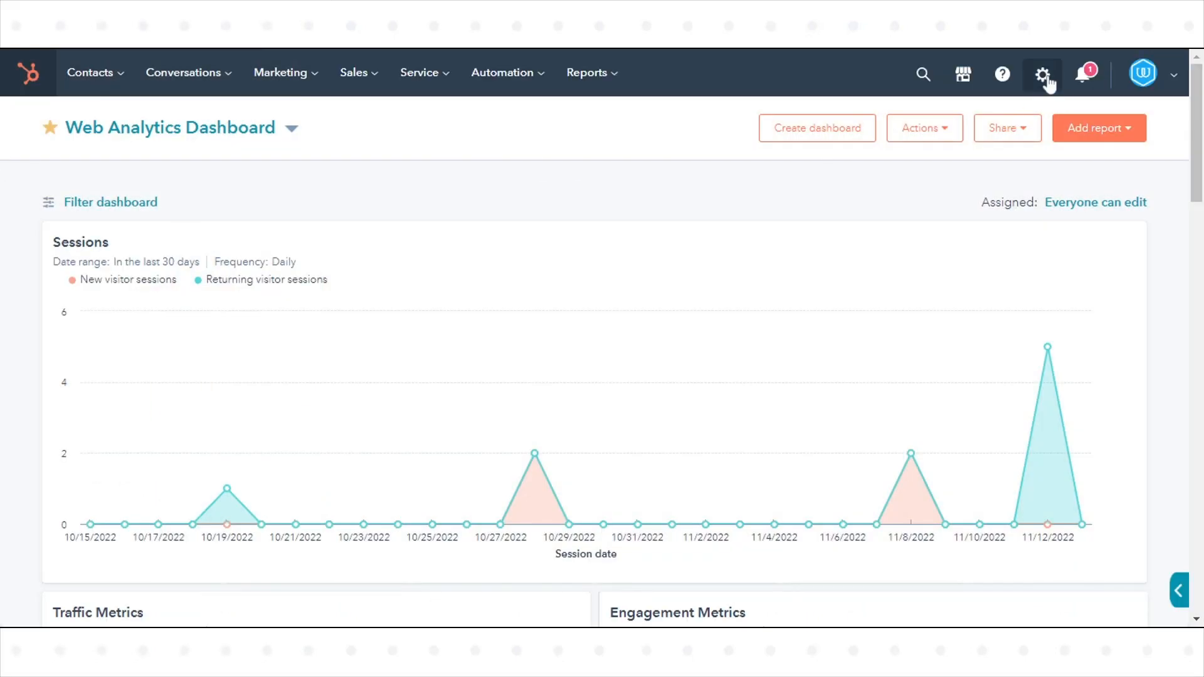
Step: Open the HubSpot account settings to begin creating a new property
{"action": "left_click", "coordinate": [1040, 73]}
{"action": "type", "text": "Test pr"}
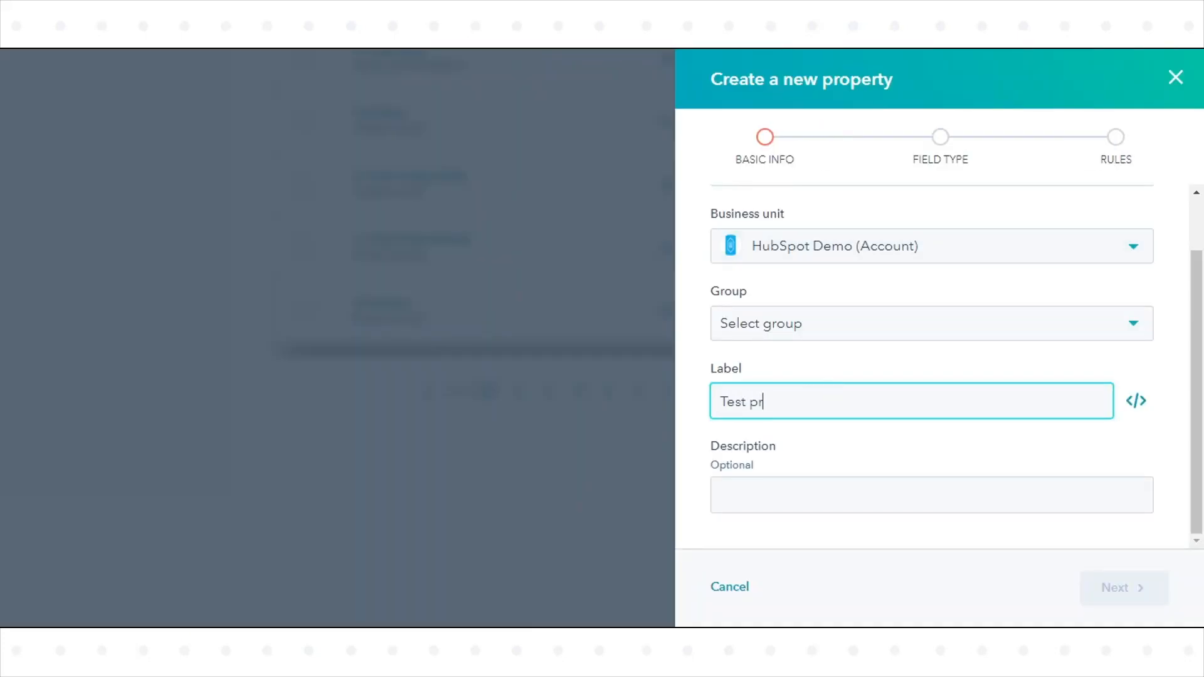
Step: Assign 'Test property' to the contact info group and continue to the Field type step
{"action": "left_click", "coordinate": [931, 323]}
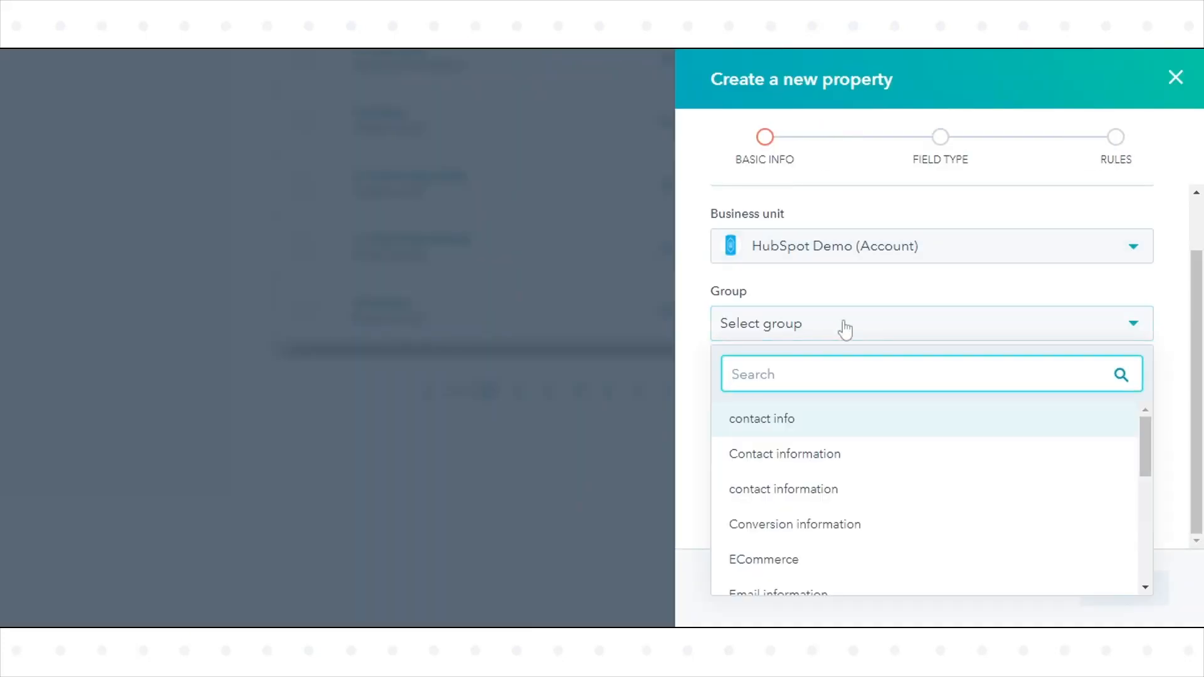
{"action": "left_click", "coordinate": [762, 419]}
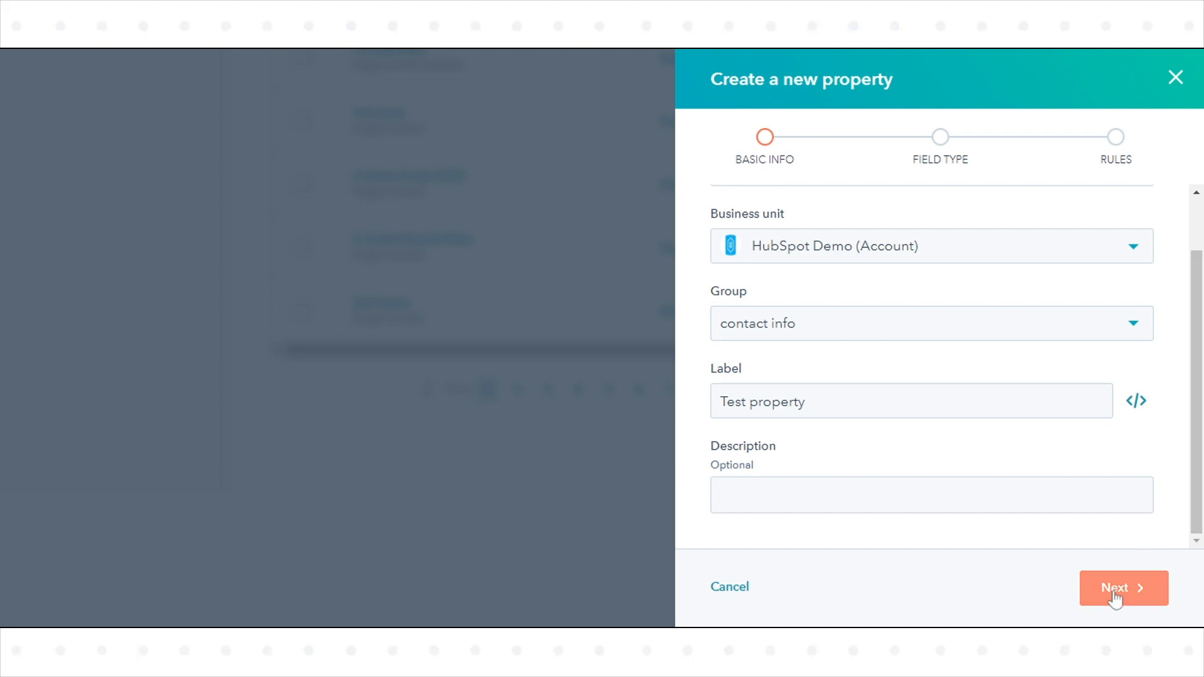
{"action": "left_click", "coordinate": [1124, 587]}
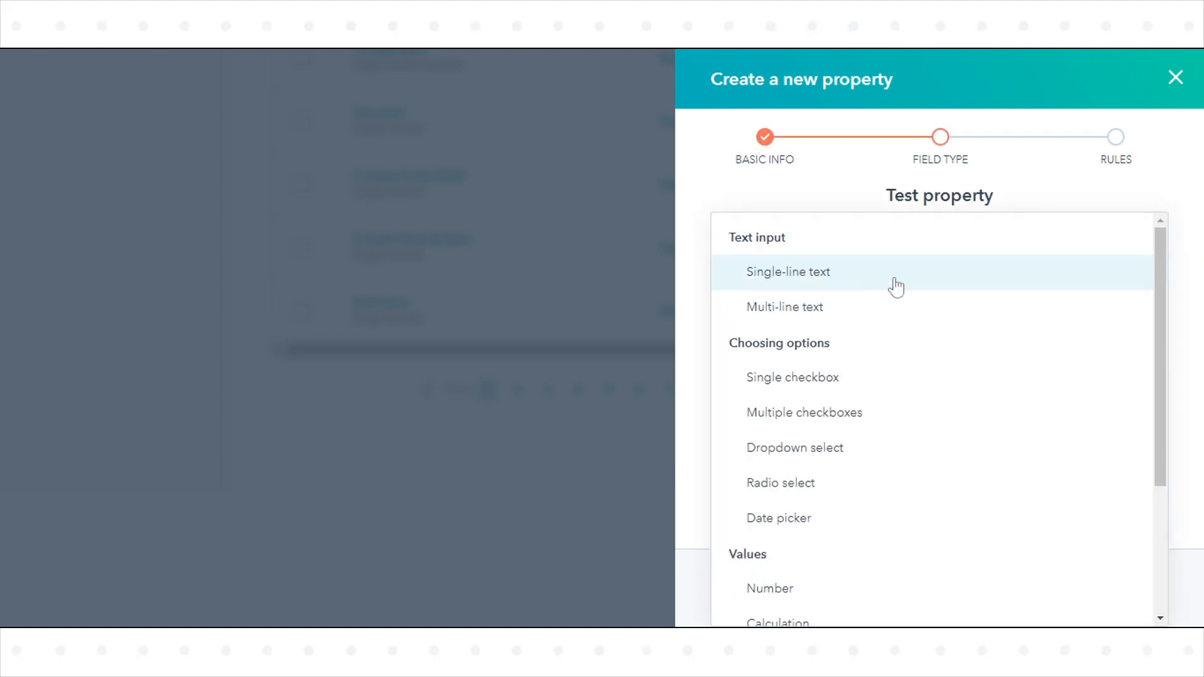
Step: Choose Single checkbox, revisit basic info, and reopen the field type dropdown
{"action": "left_click", "coordinate": [793, 378]}
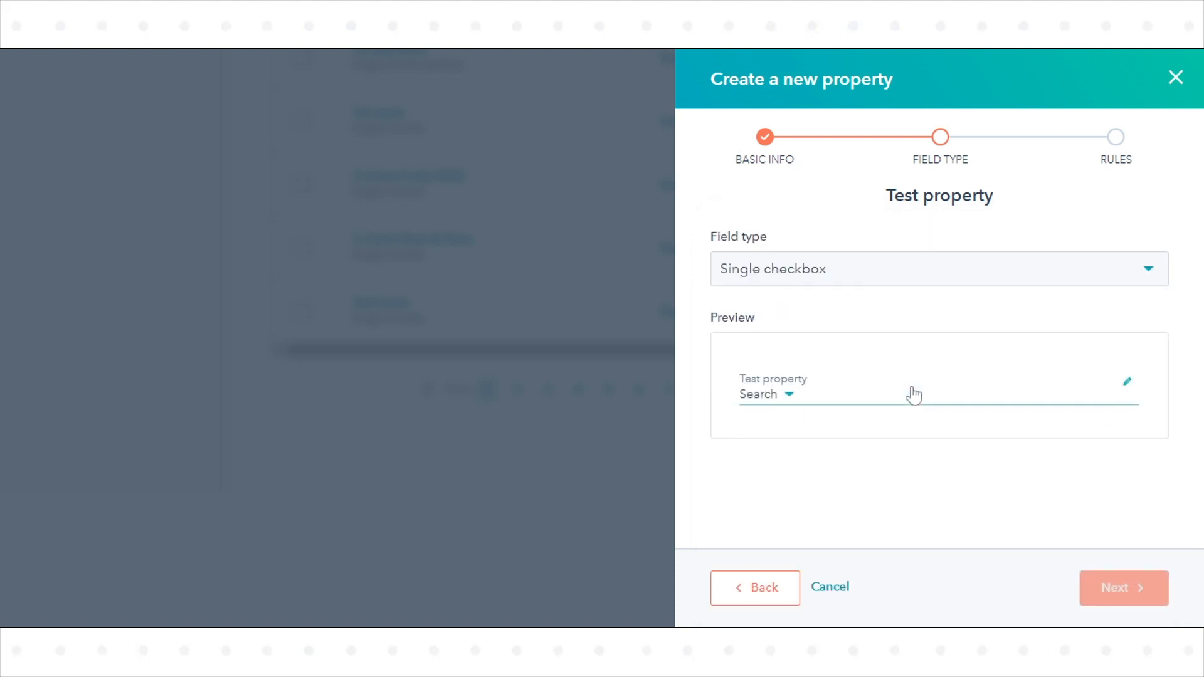
{"action": "left_click", "coordinate": [789, 395]}
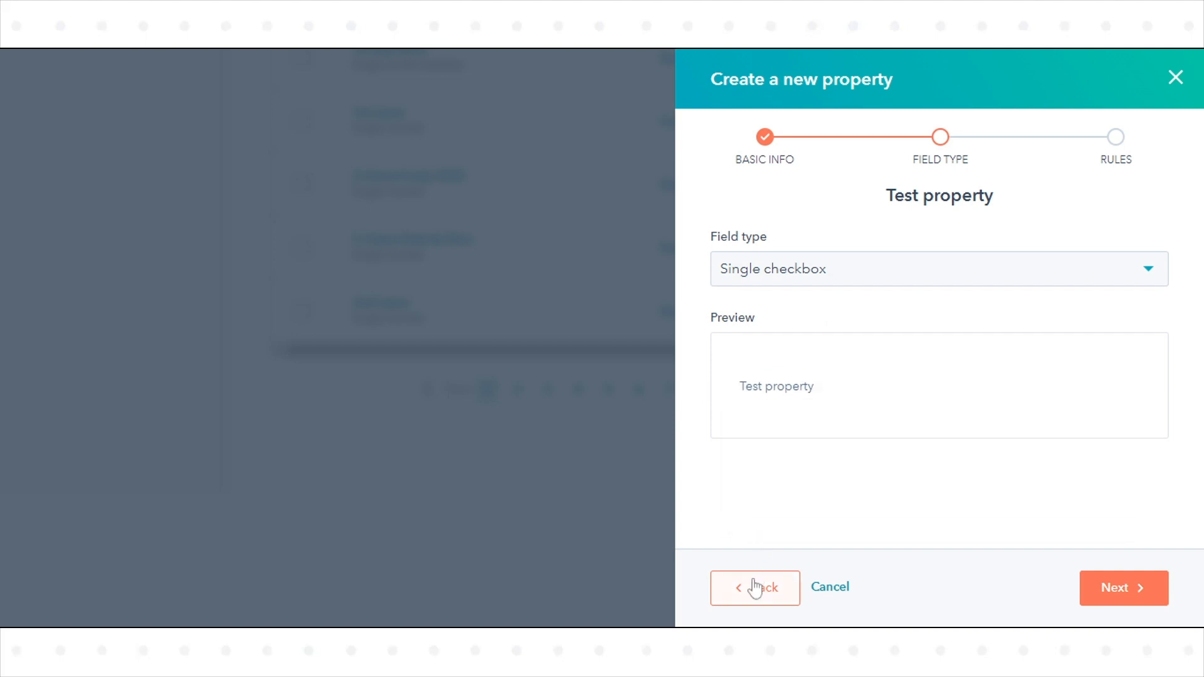
{"action": "left_click", "coordinate": [756, 589]}
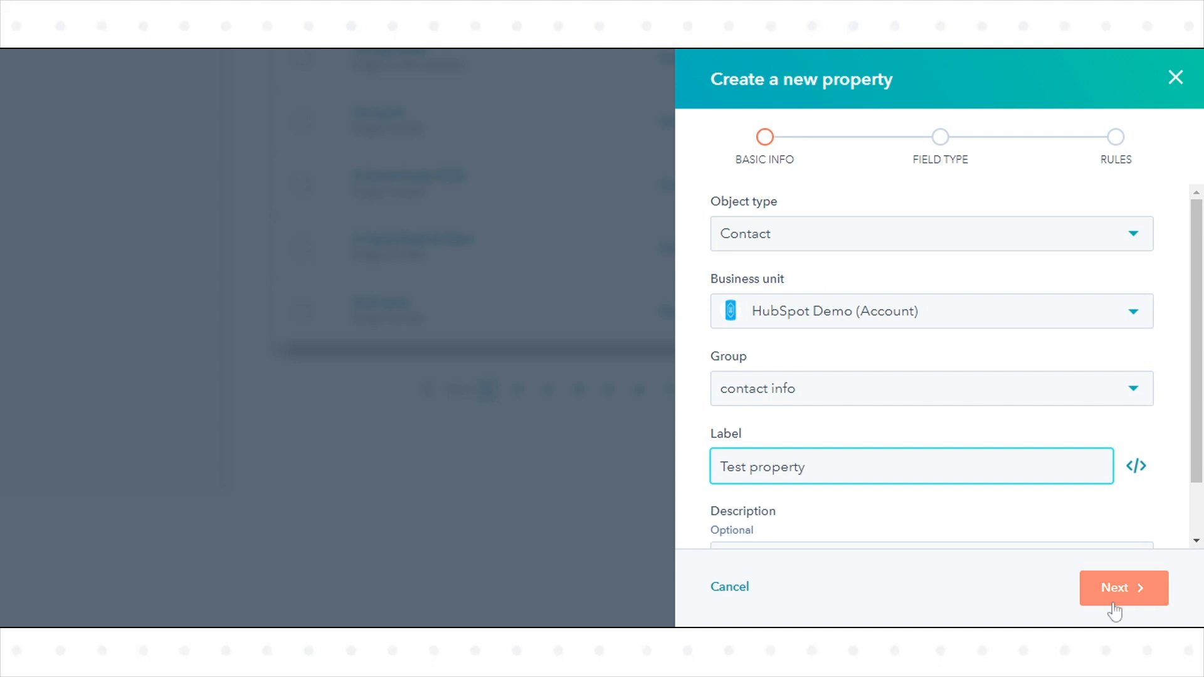
{"action": "left_click", "coordinate": [1124, 588]}
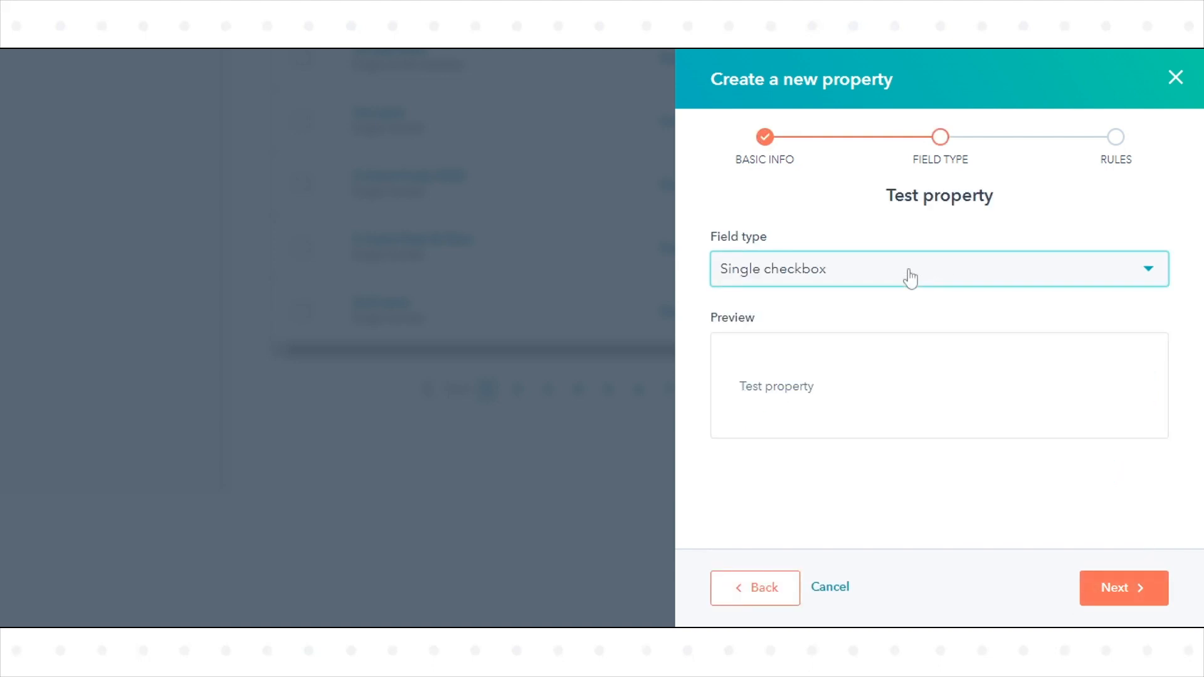
{"action": "left_click", "coordinate": [909, 270]}
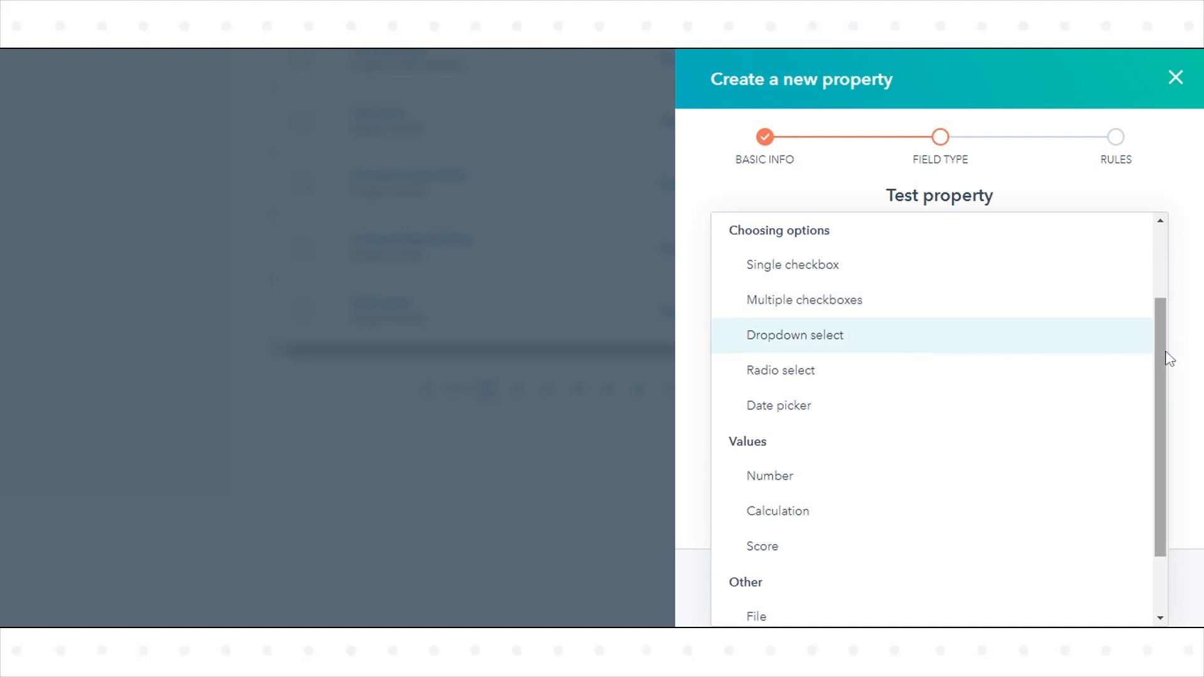
{"action": "scroll", "scroll_direction": "down", "scroll_amount": 3}
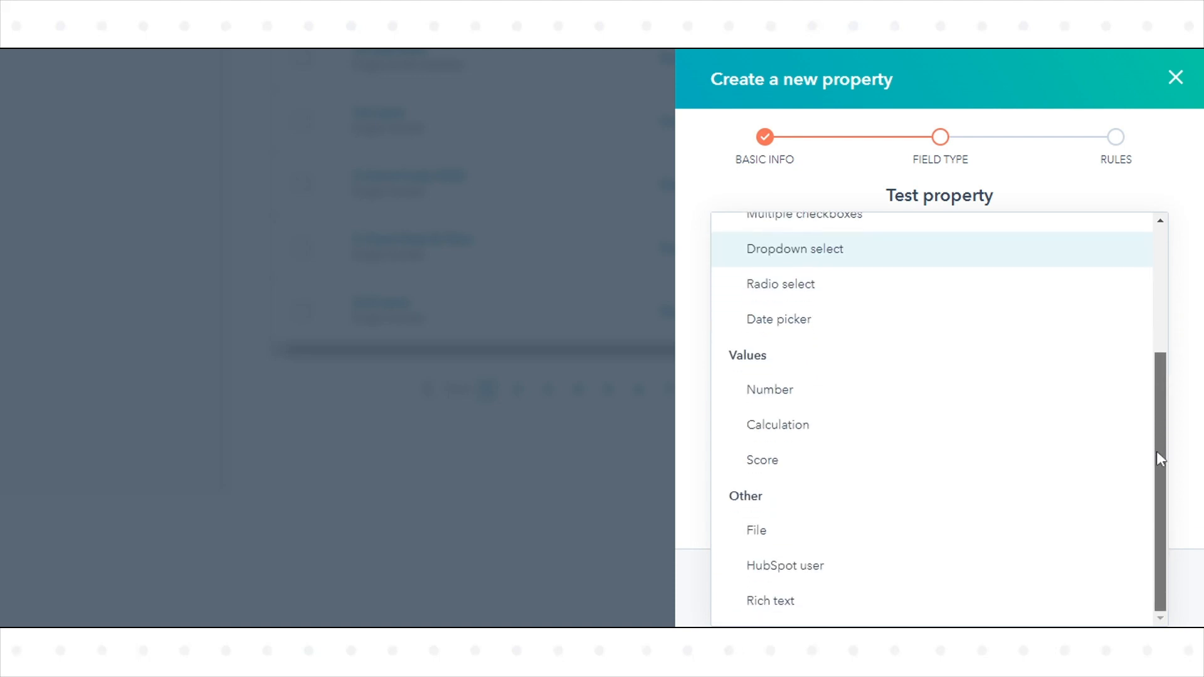
{"action": "mouse_move", "coordinate": [823, 324]}
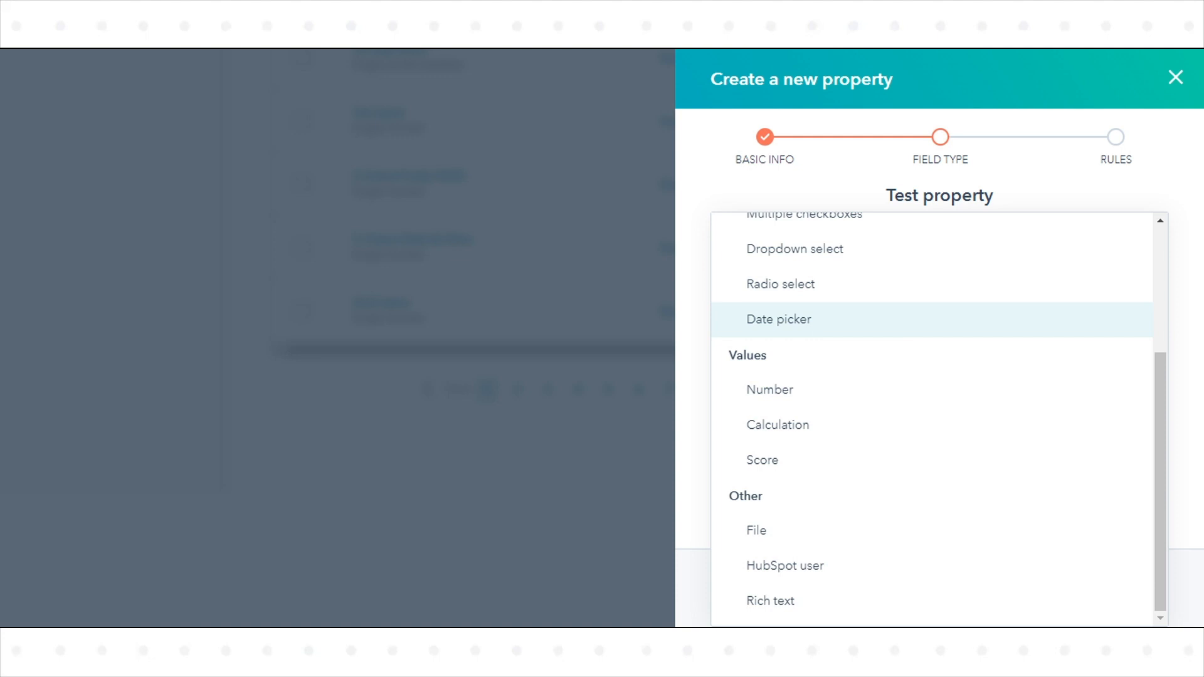
{"action": "mouse_move", "coordinate": [824, 342]}
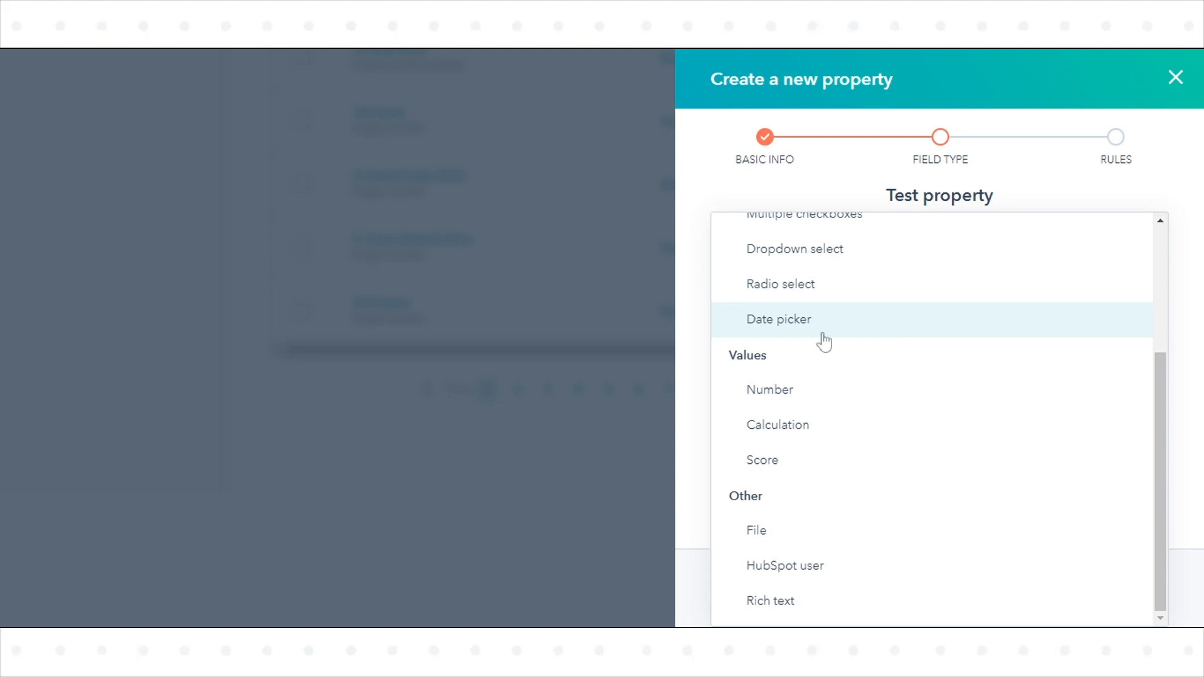
{"action": "mouse_move", "coordinate": [786, 535]}
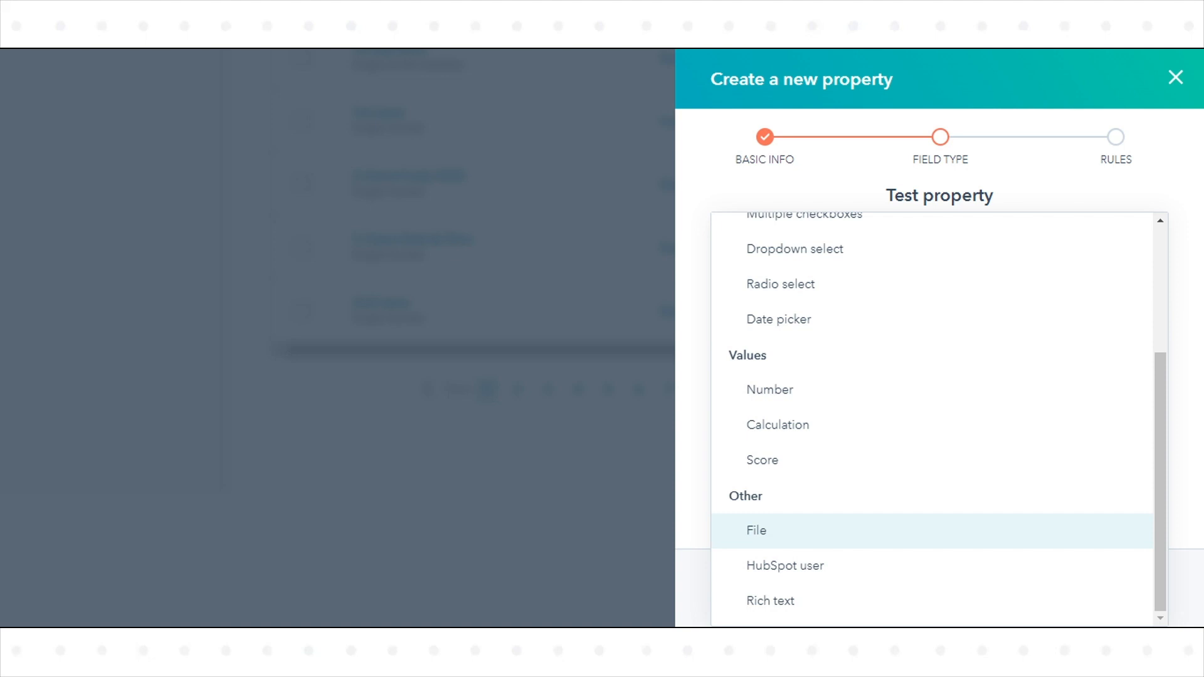
{"action": "mouse_move", "coordinate": [780, 401]}
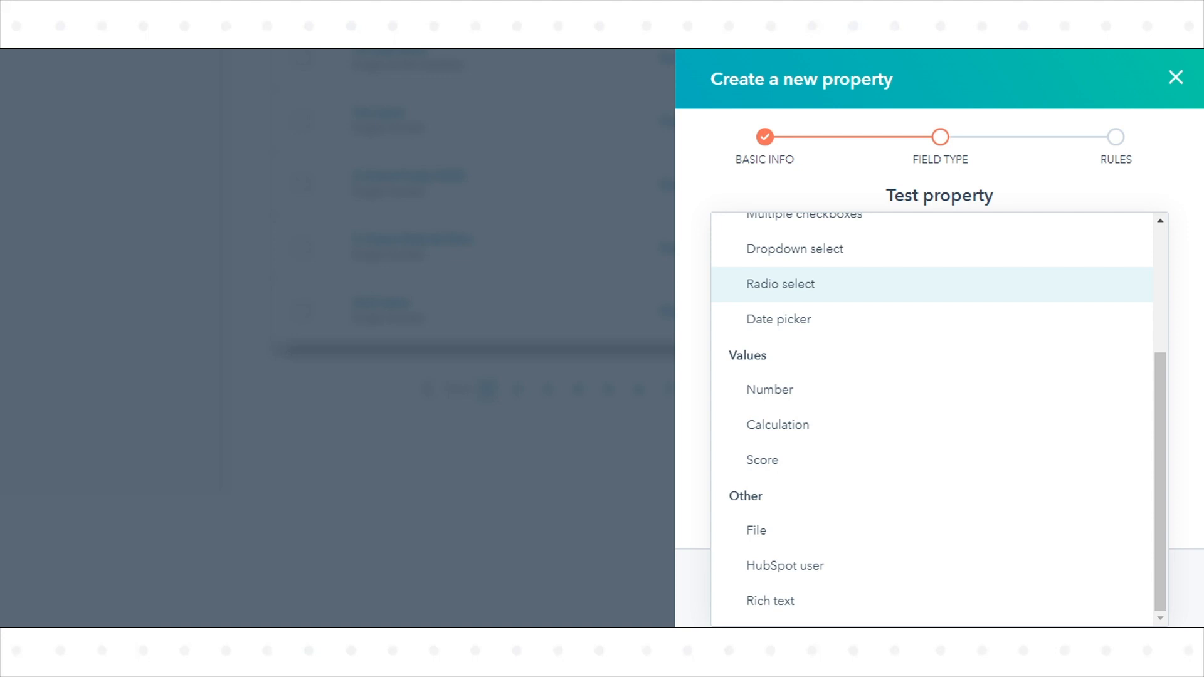
{"action": "mouse_move", "coordinate": [780, 258]}
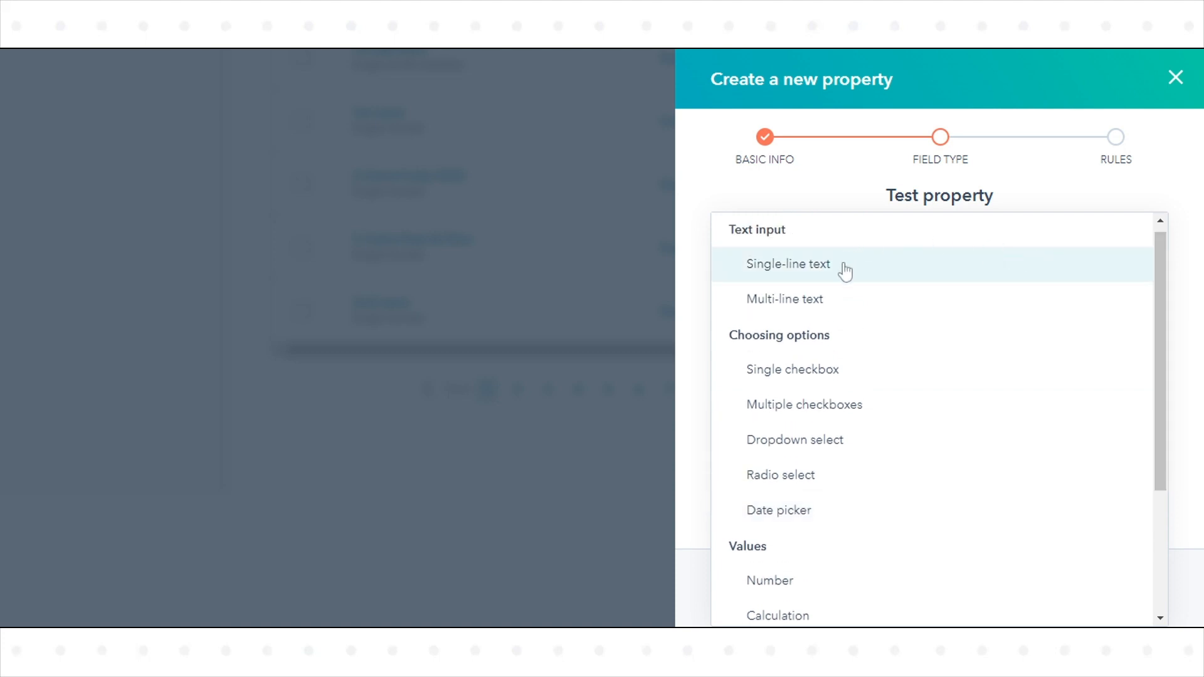
{"action": "mouse_move", "coordinate": [809, 309]}
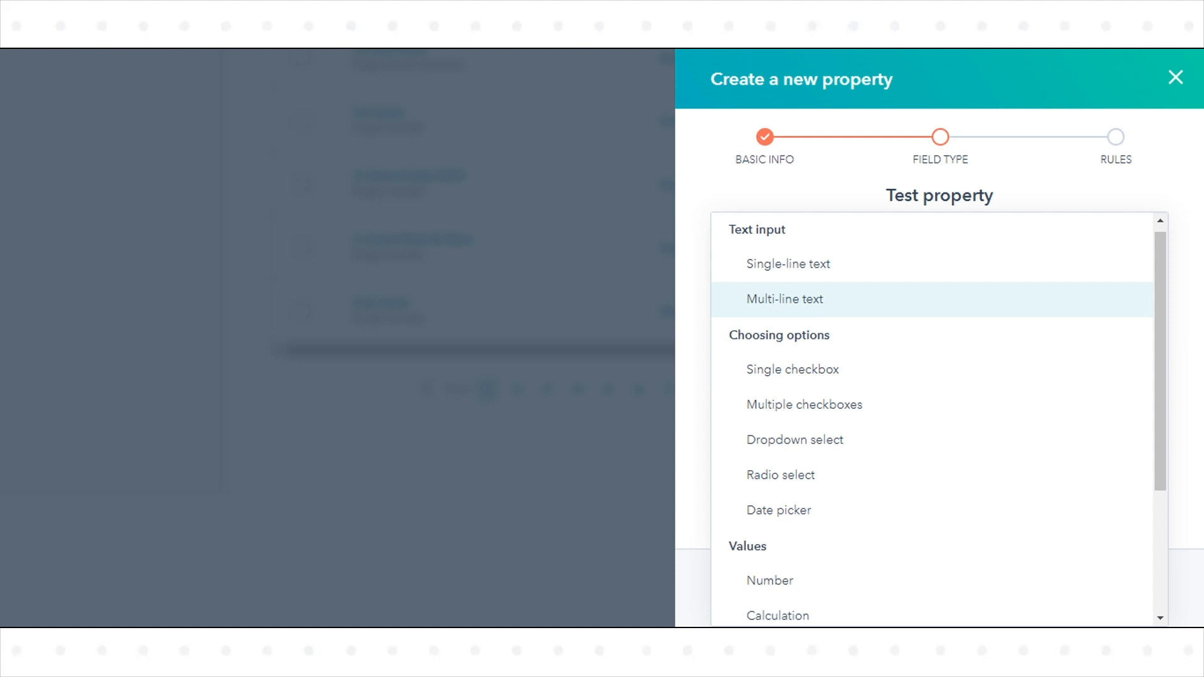
{"action": "scroll", "scroll_direction": "down", "scroll_amount": 3}
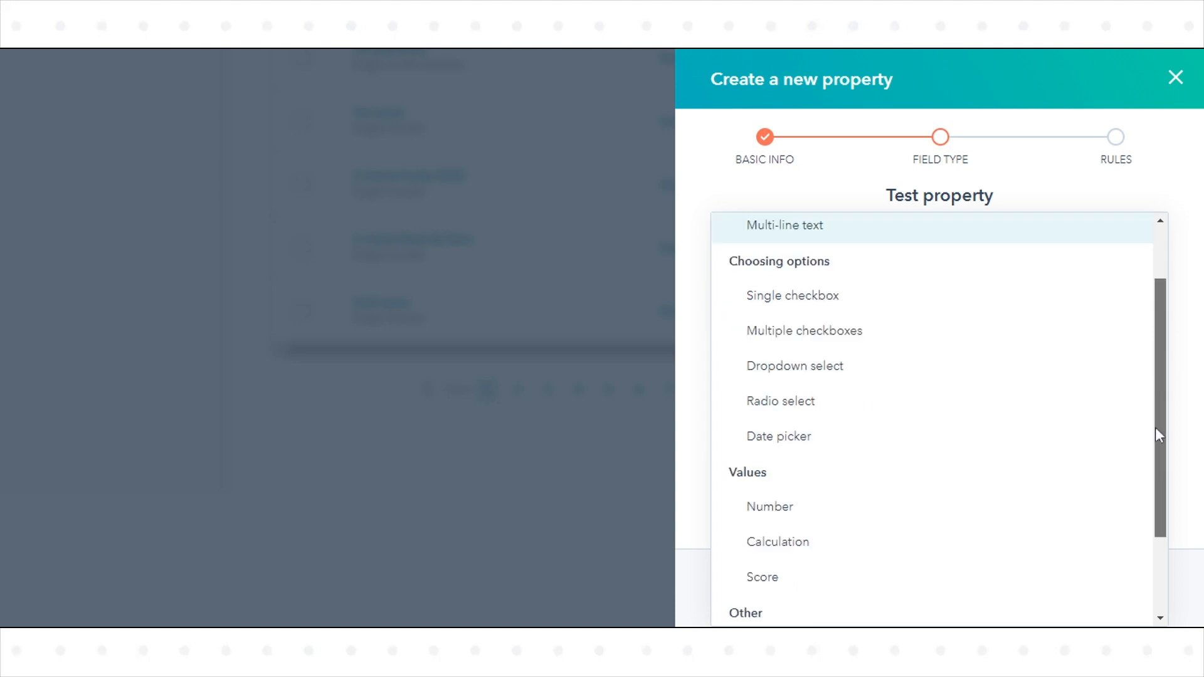
{"action": "scroll", "scroll_direction": "down", "scroll_amount": 3}
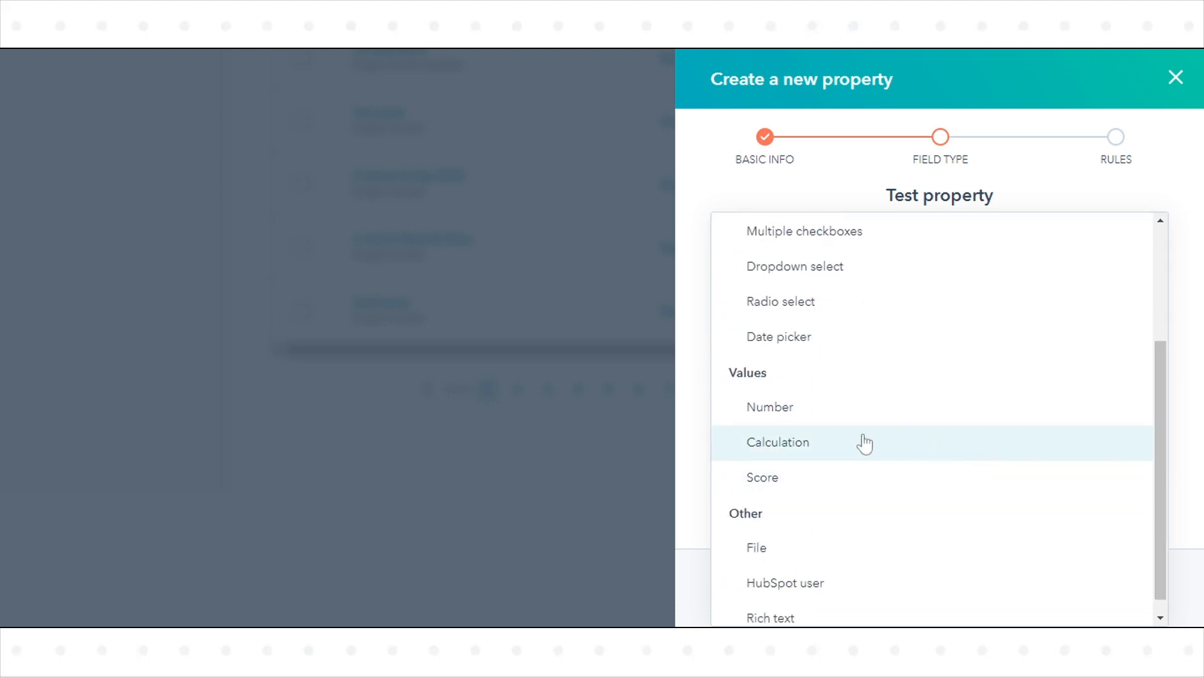
{"action": "mouse_move", "coordinate": [802, 480]}
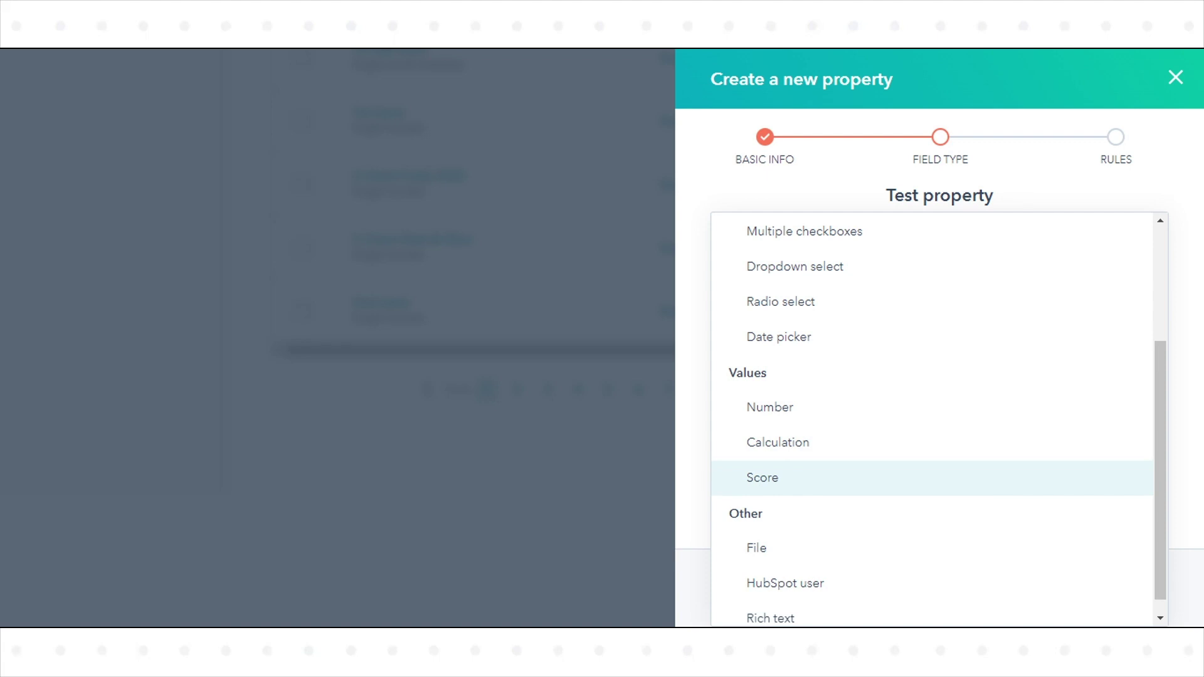
{"action": "mouse_move", "coordinate": [832, 554]}
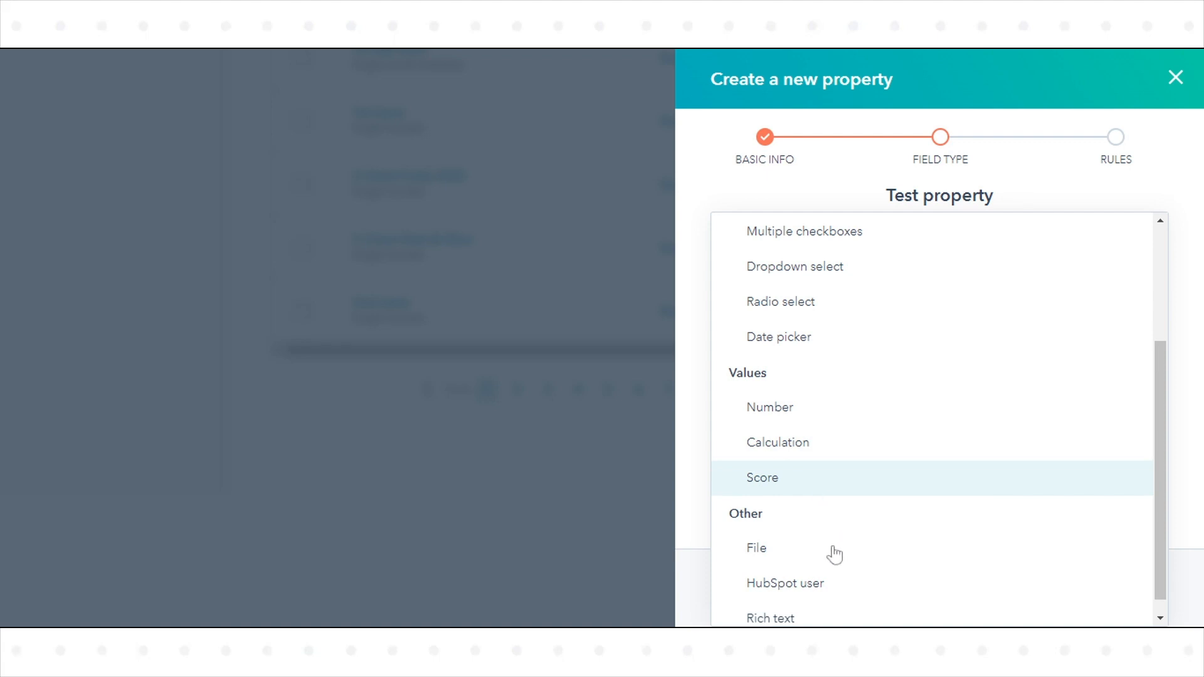
{"action": "mouse_move", "coordinate": [812, 596]}
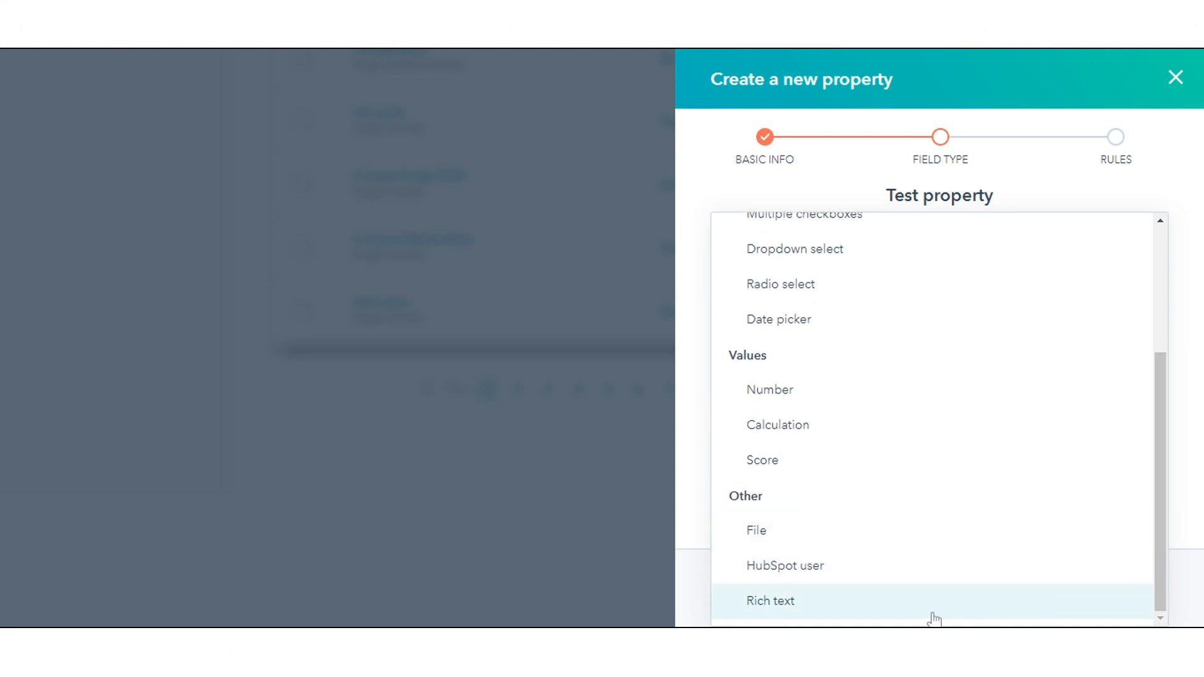
{"action": "mouse_move", "coordinate": [888, 609]}
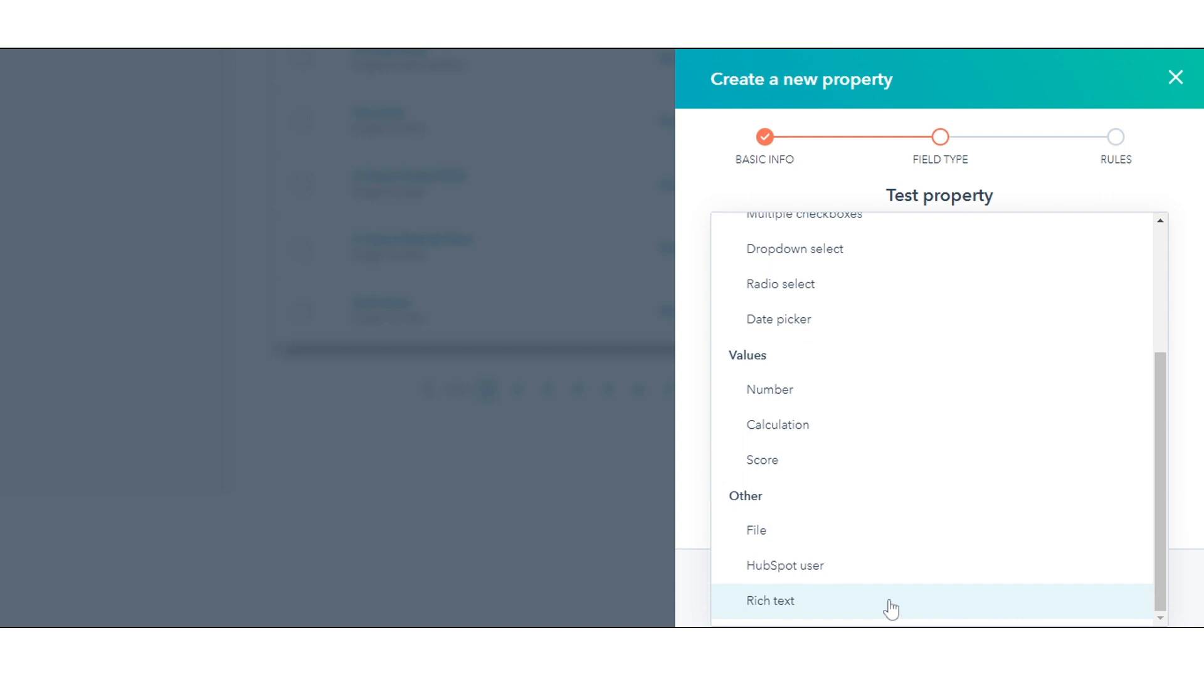